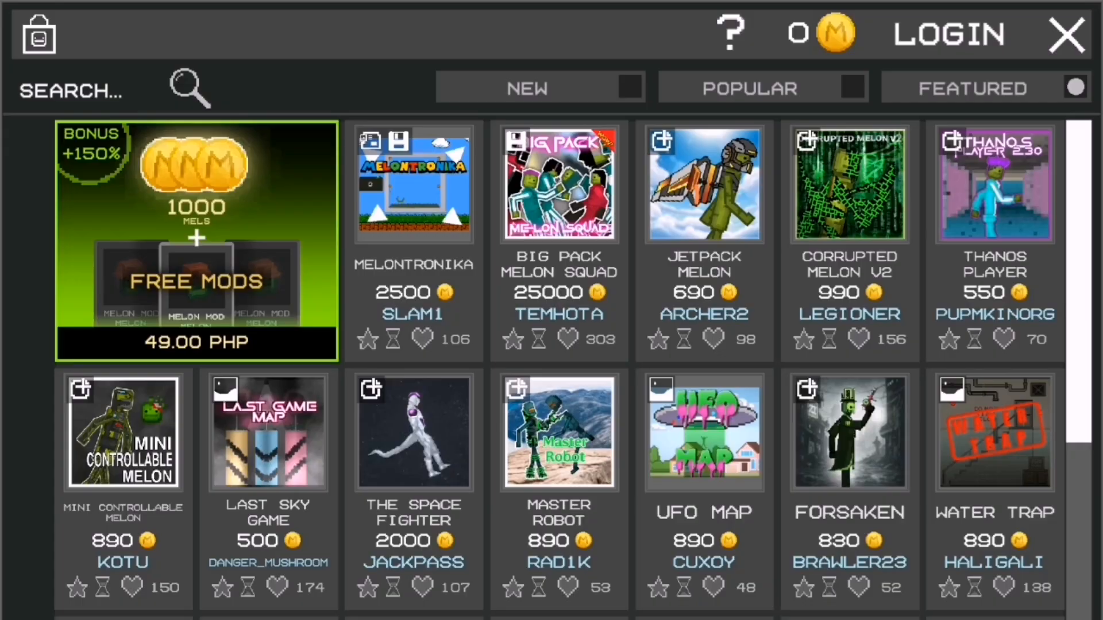
Start signing in to the mod store from the top bar's LOGIN control
click(946, 32)
text(games123@)
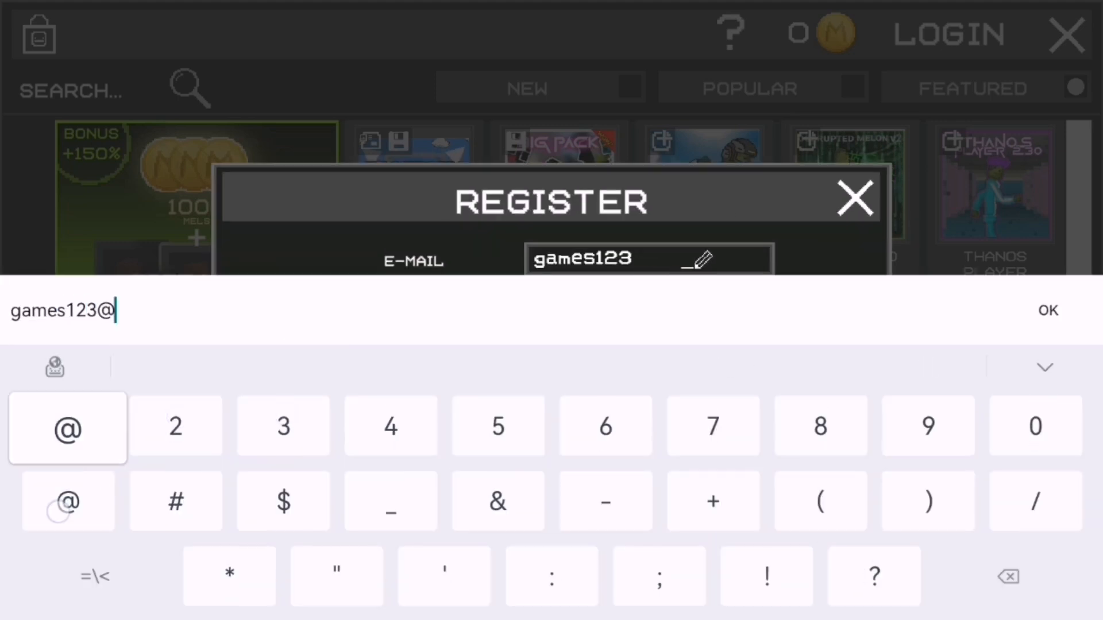
Enter the full Gmail address into the registration form's E-MAIL field and confirm it
text(gmai)
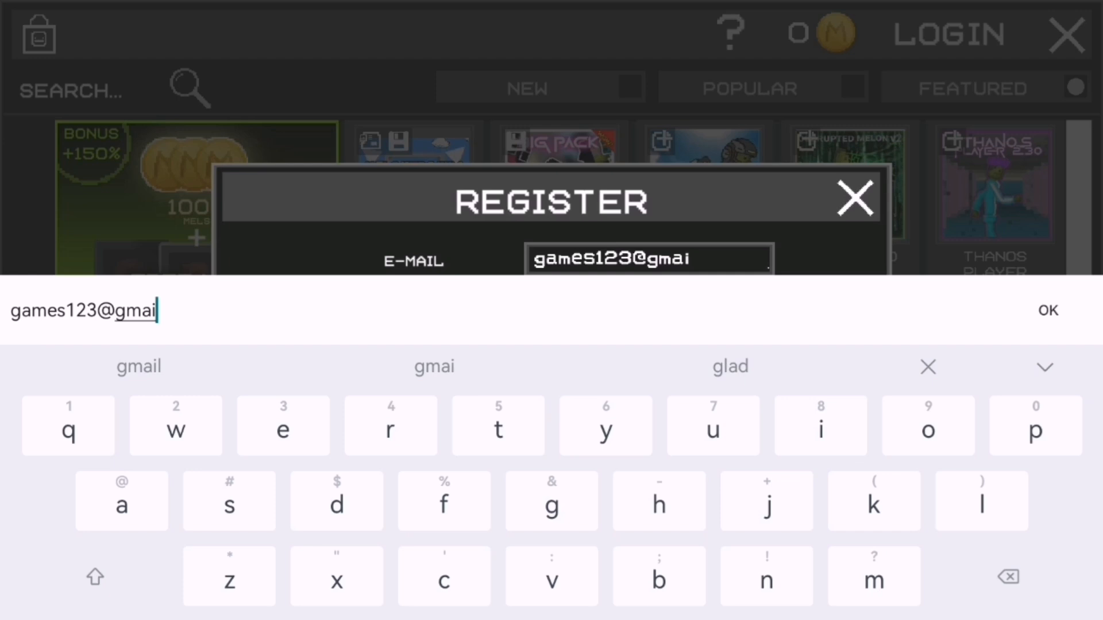
text(l.com)
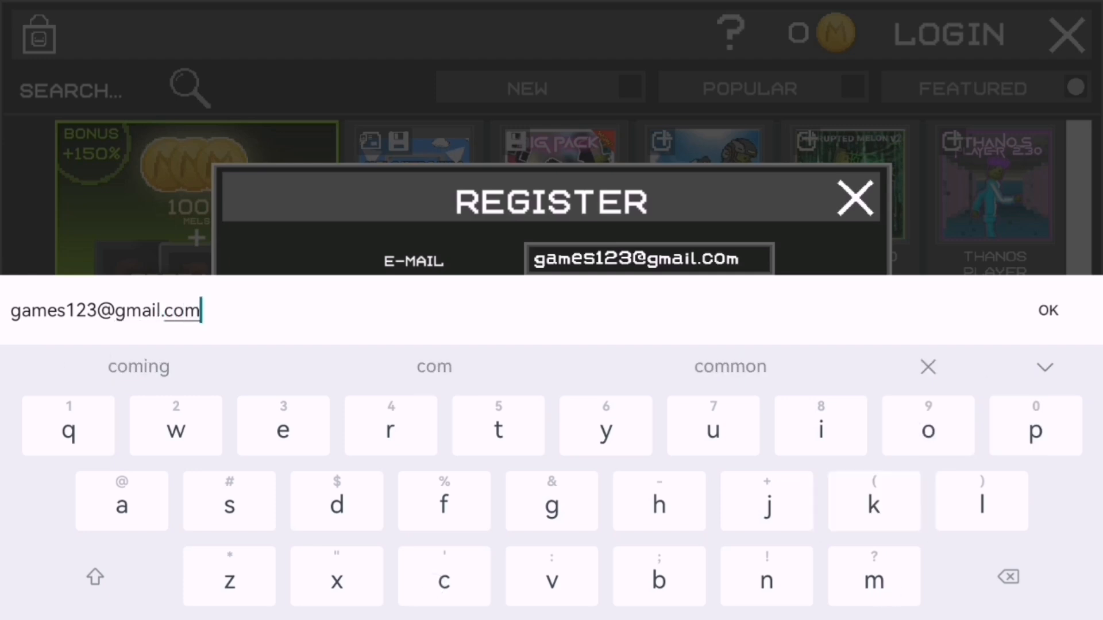
click(1048, 310)
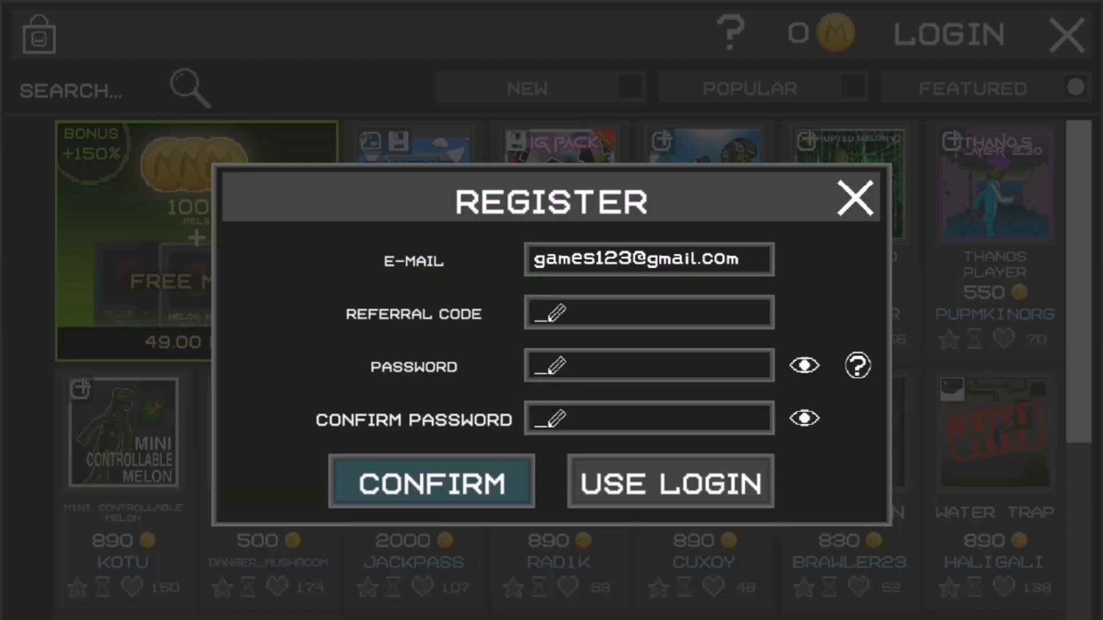
Submit the registration details so a verification code is e-mailed
click(432, 481)
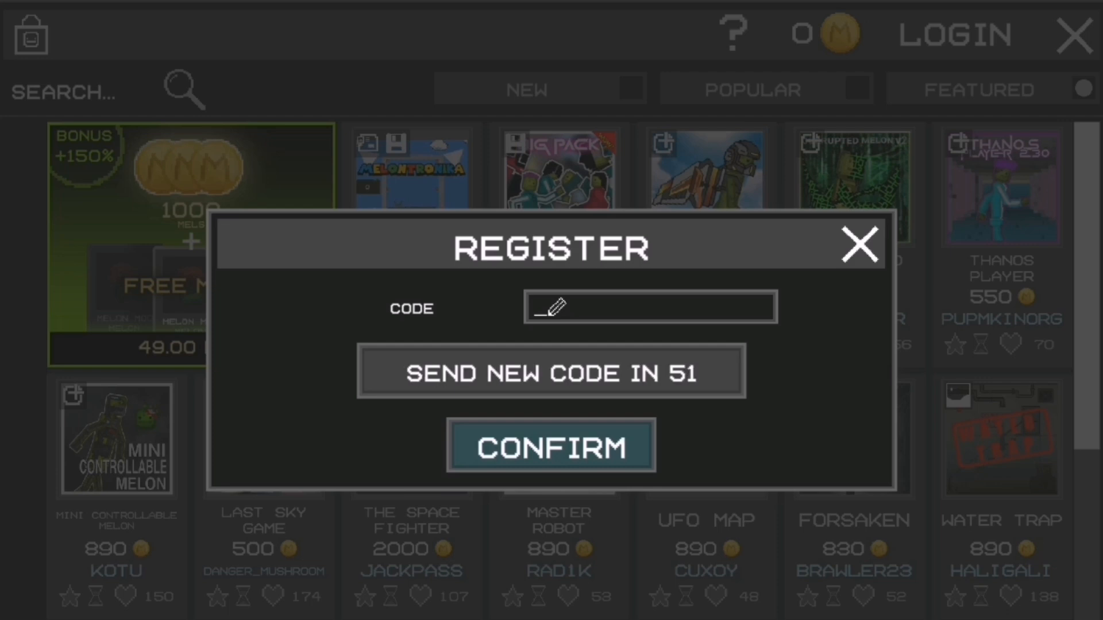
Enter the six-digit verification code and confirm it to finish account verification
click(649, 308)
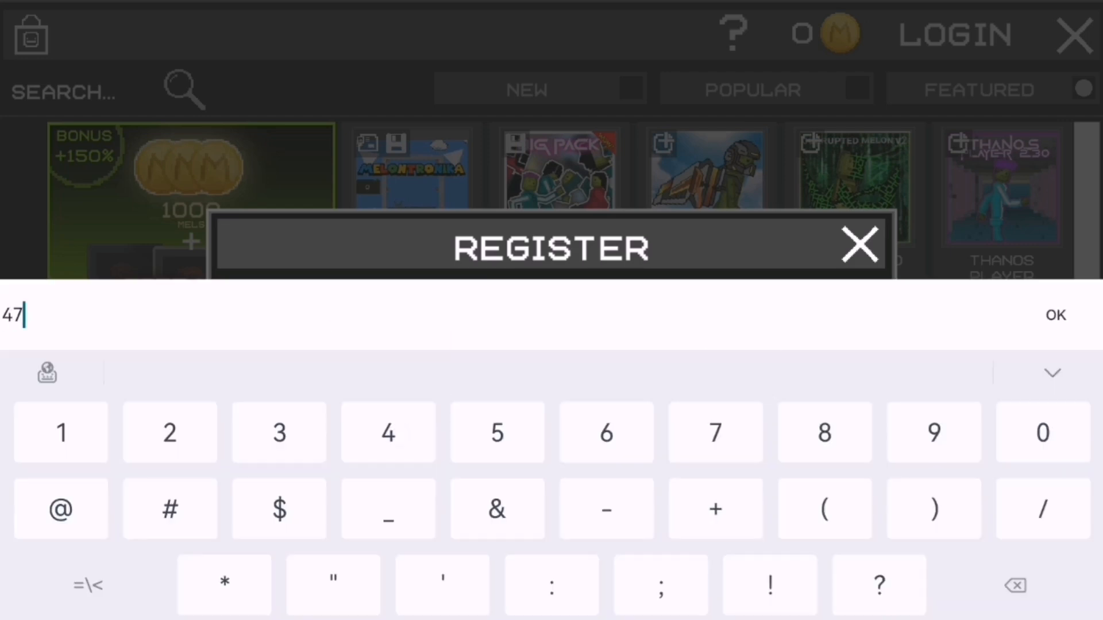
click(825, 432)
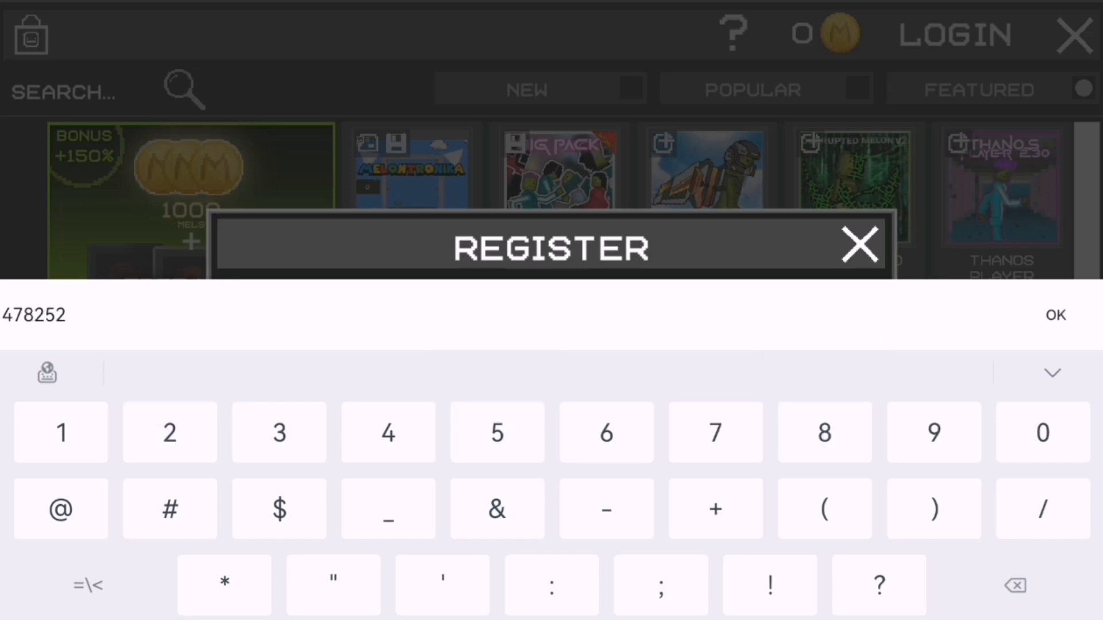
click(1056, 313)
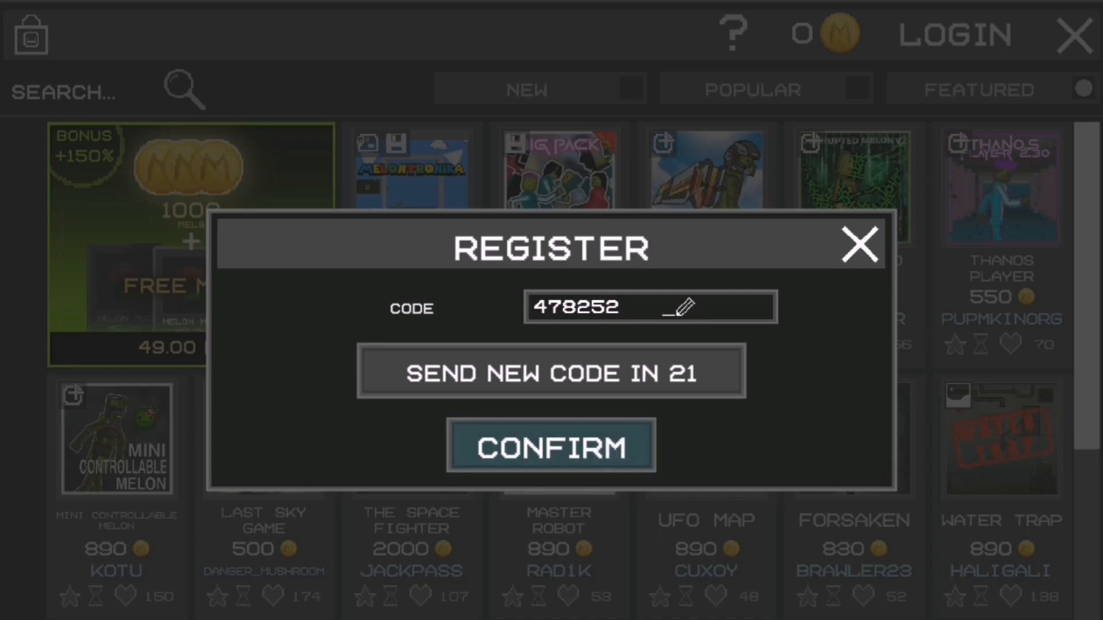
click(552, 447)
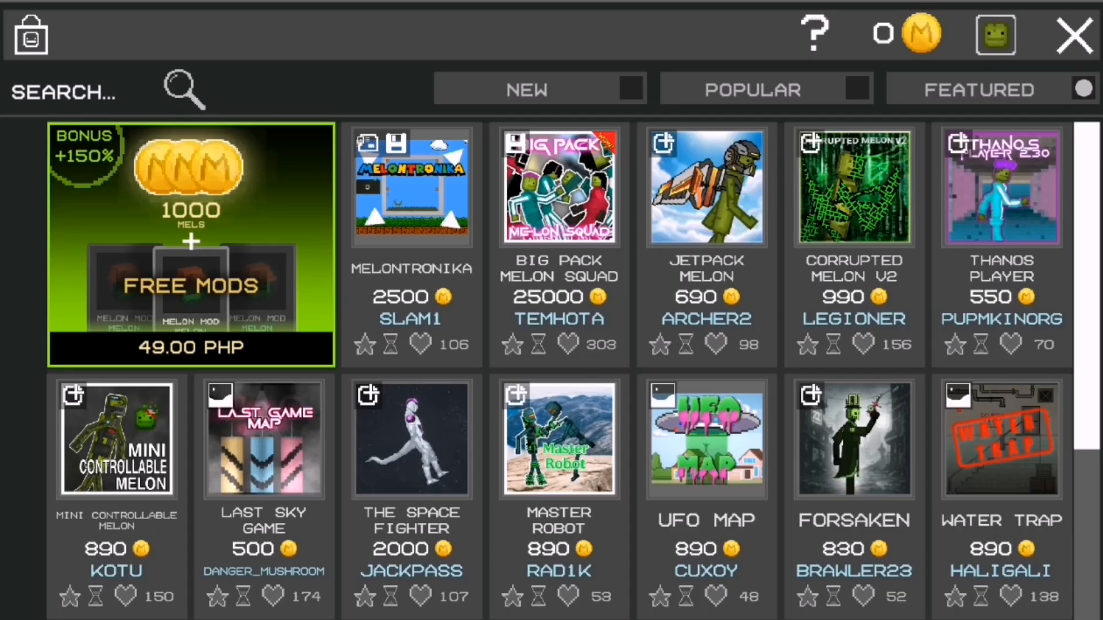